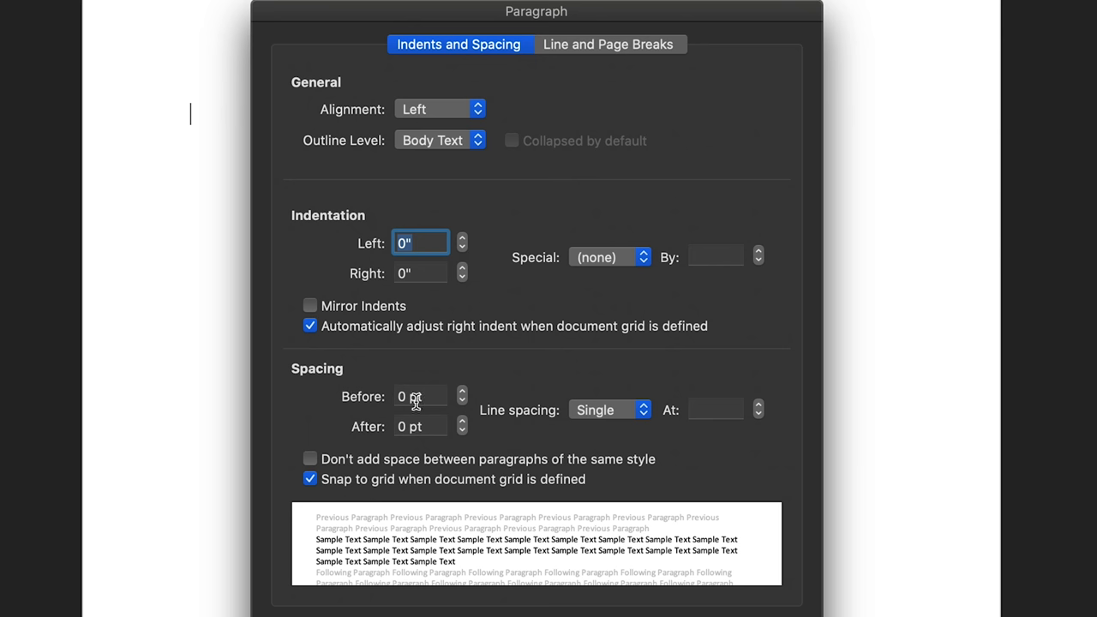
Step: Set paragraph line spacing to Double with 0 pt before and after
left_click(609, 409)
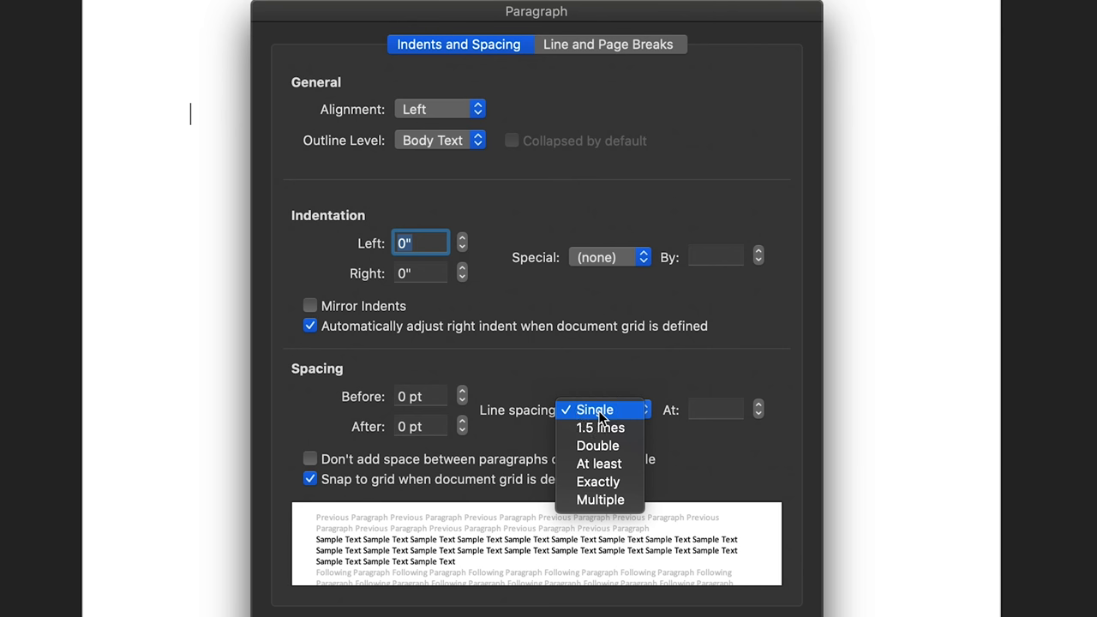
left_click(597, 446)
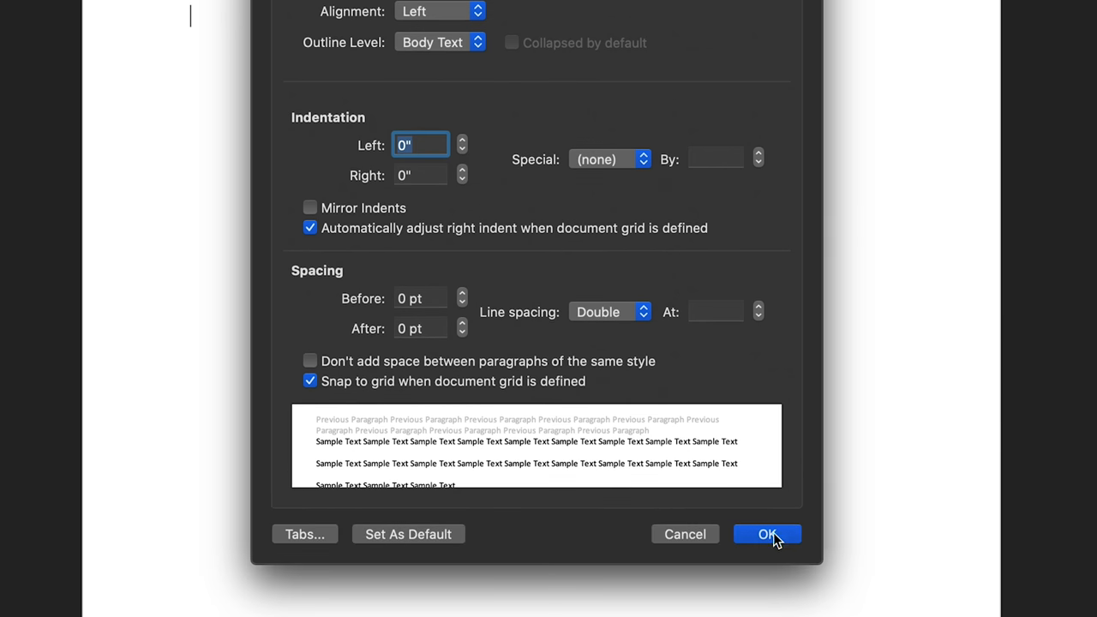
left_click(766, 535)
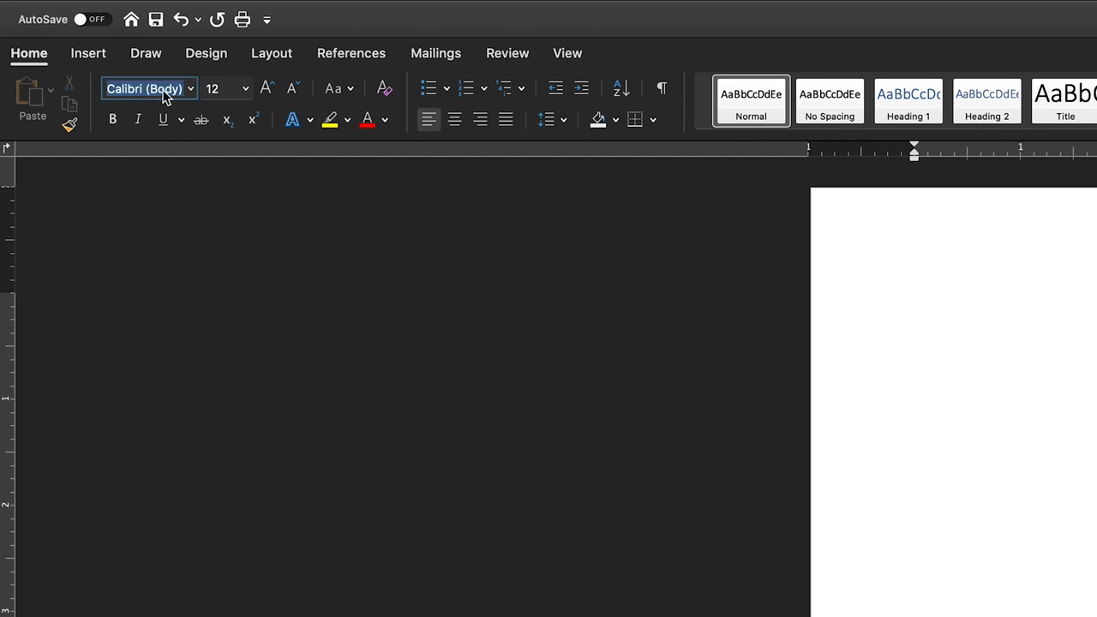
mouse_move(180, 90)
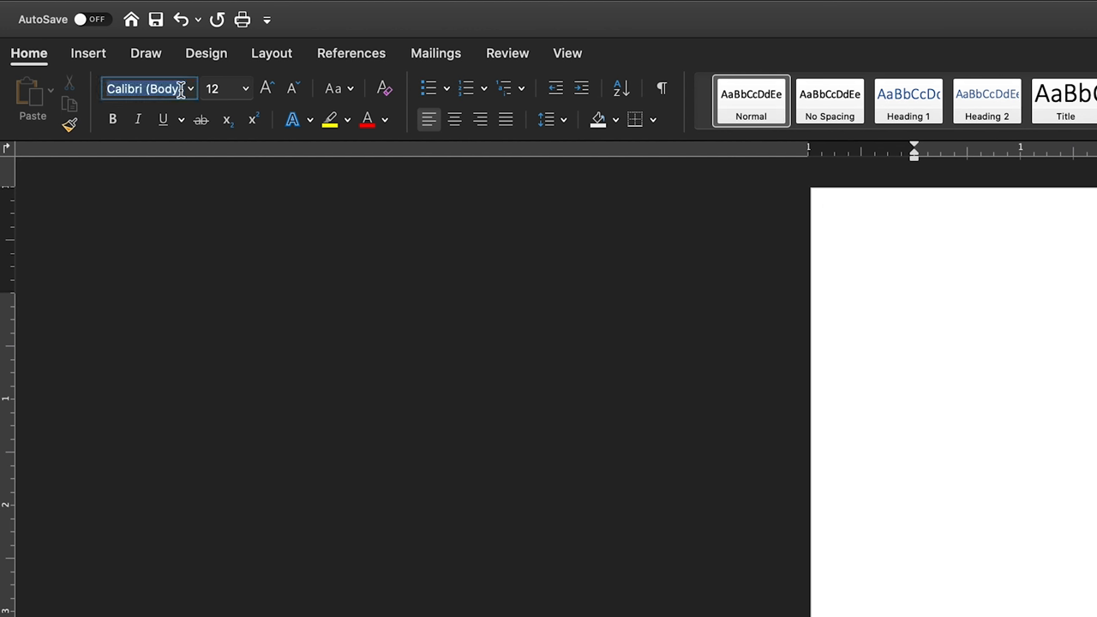
Step: Set the document font to Times New Roman at 12 pt
left_click(192, 89)
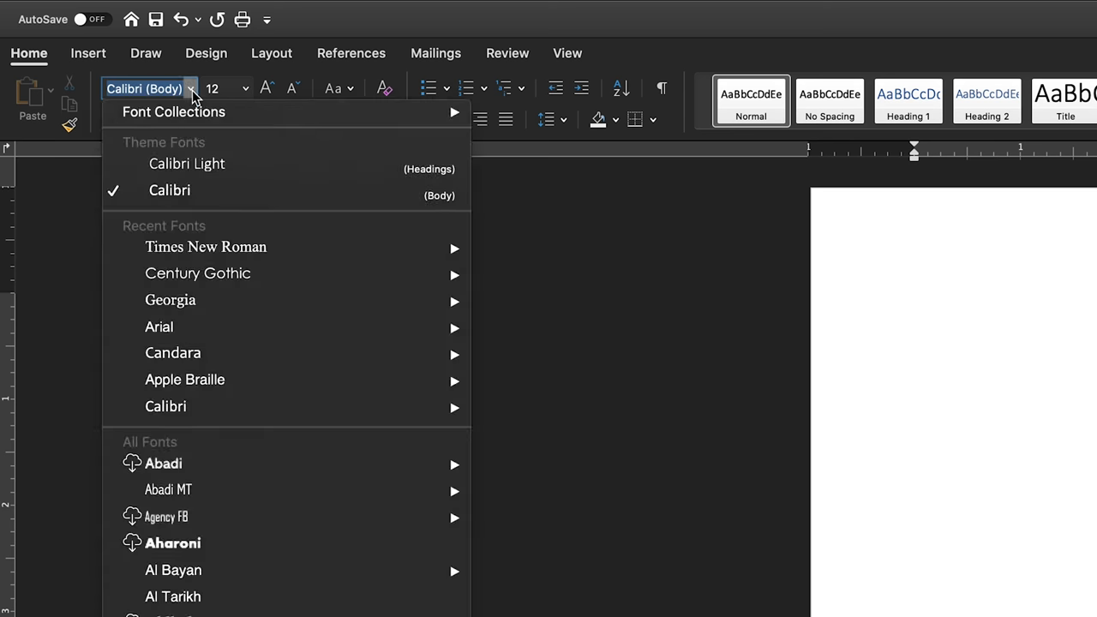
mouse_move(206, 247)
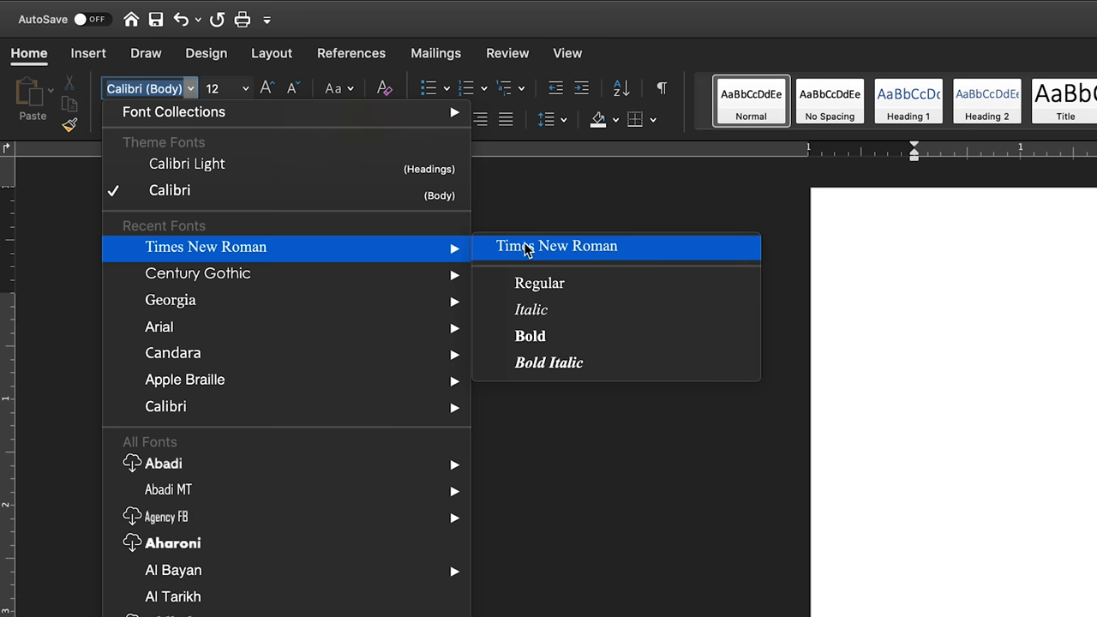
left_click(555, 246)
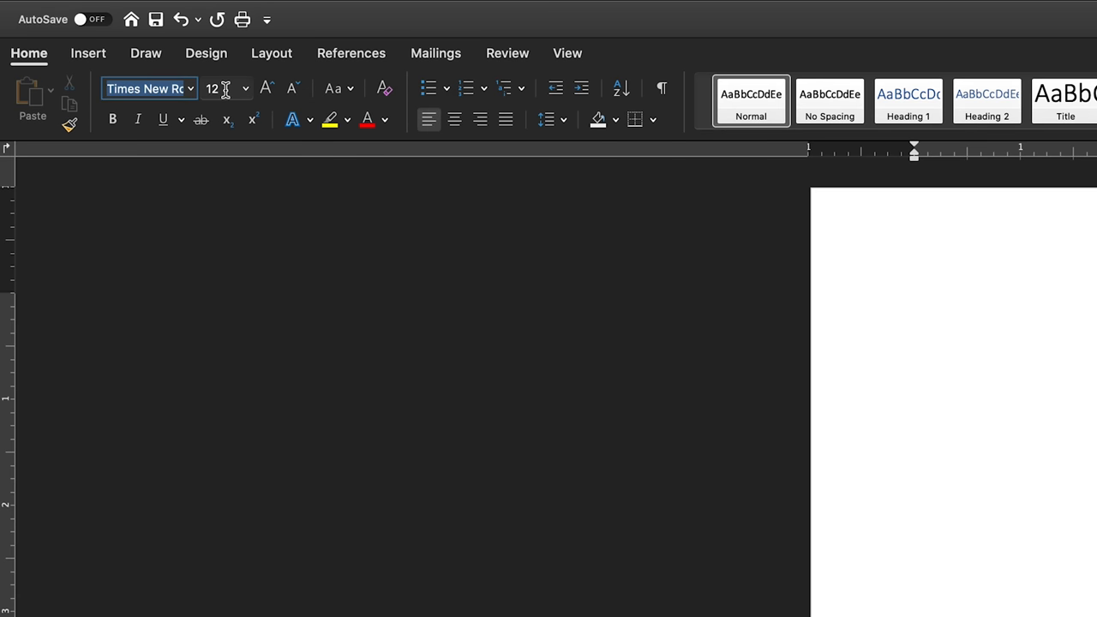
left_click(220, 89)
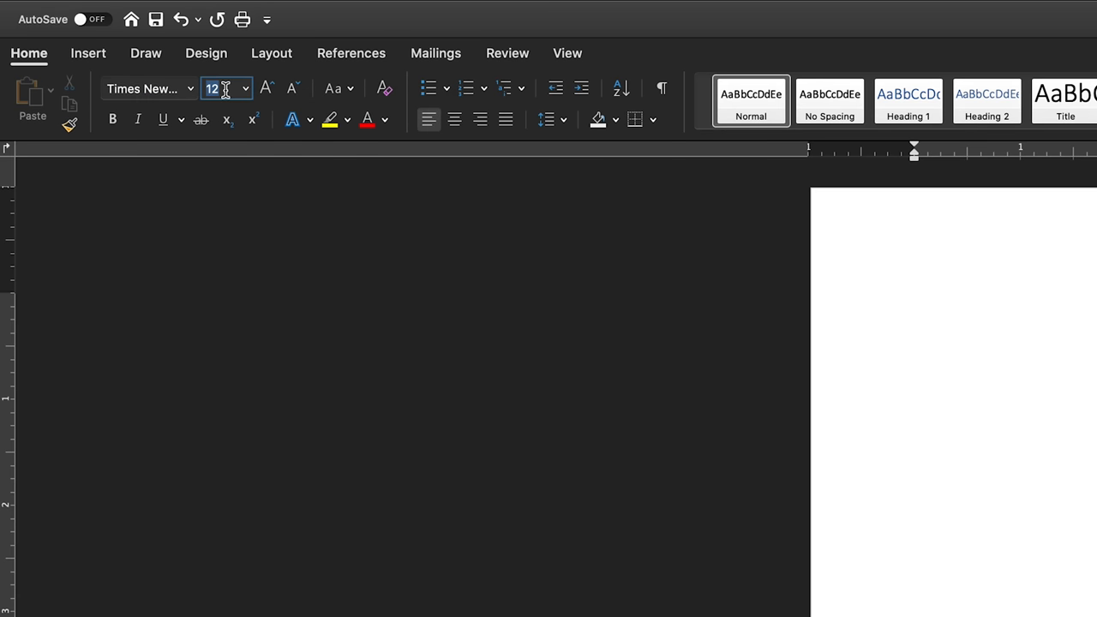
left_click(243, 89)
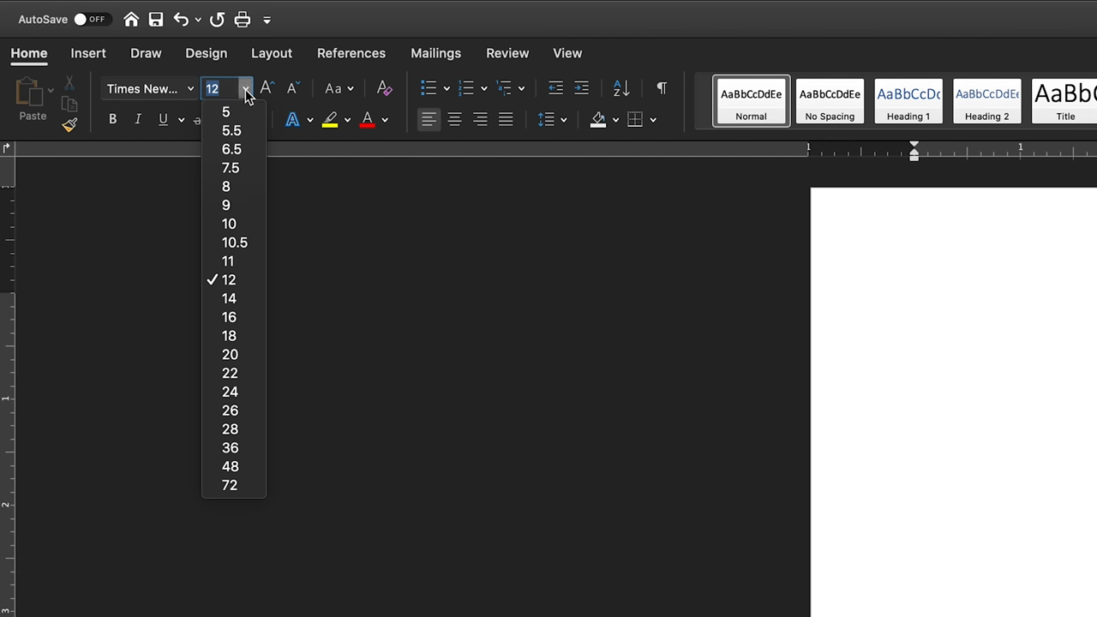
mouse_move(230, 279)
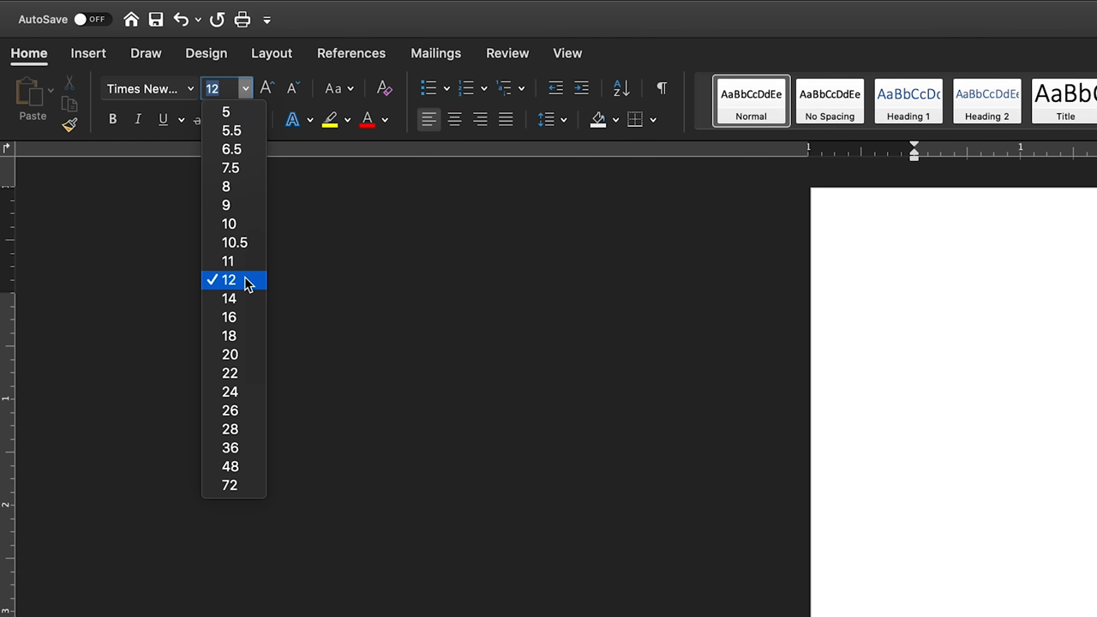
left_click(230, 281)
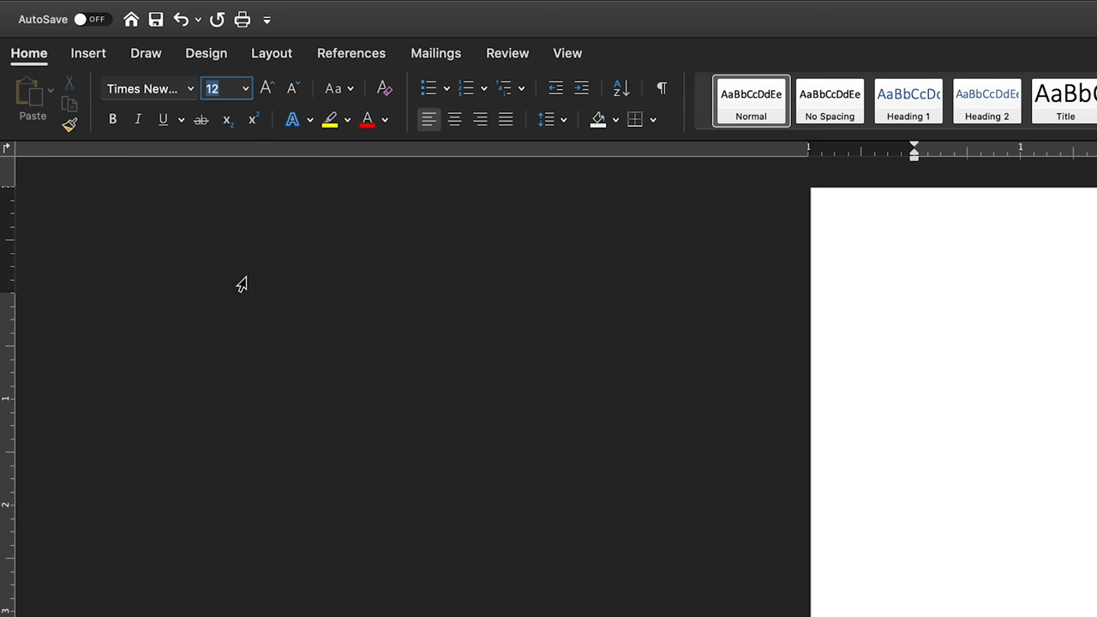
Step: Show the Layout options and click into the page's top margin area
left_click(271, 52)
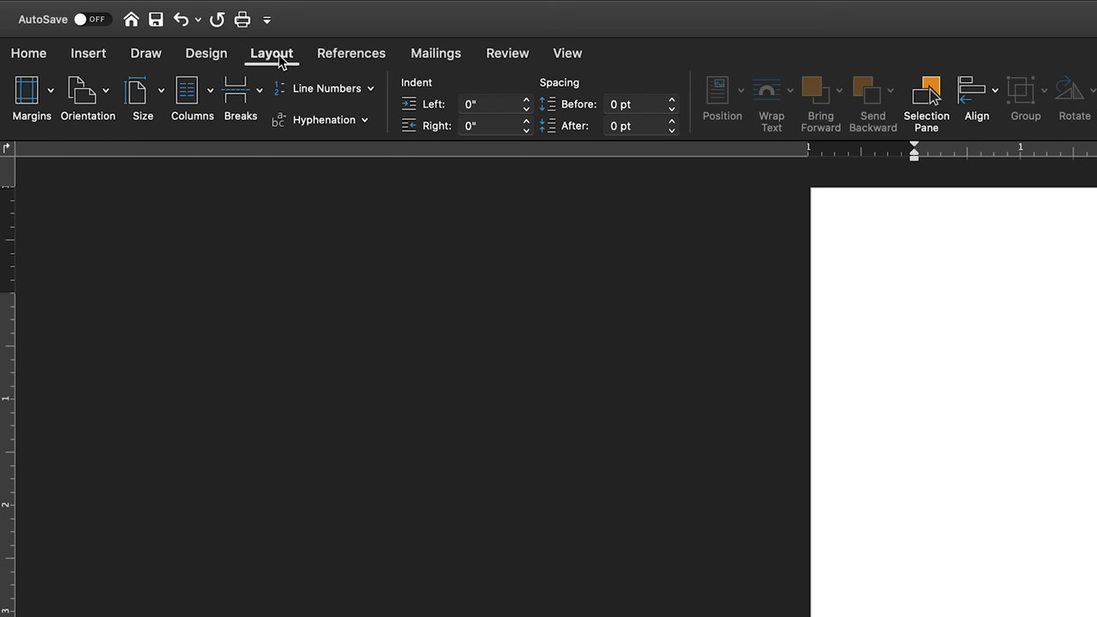
left_click(31, 96)
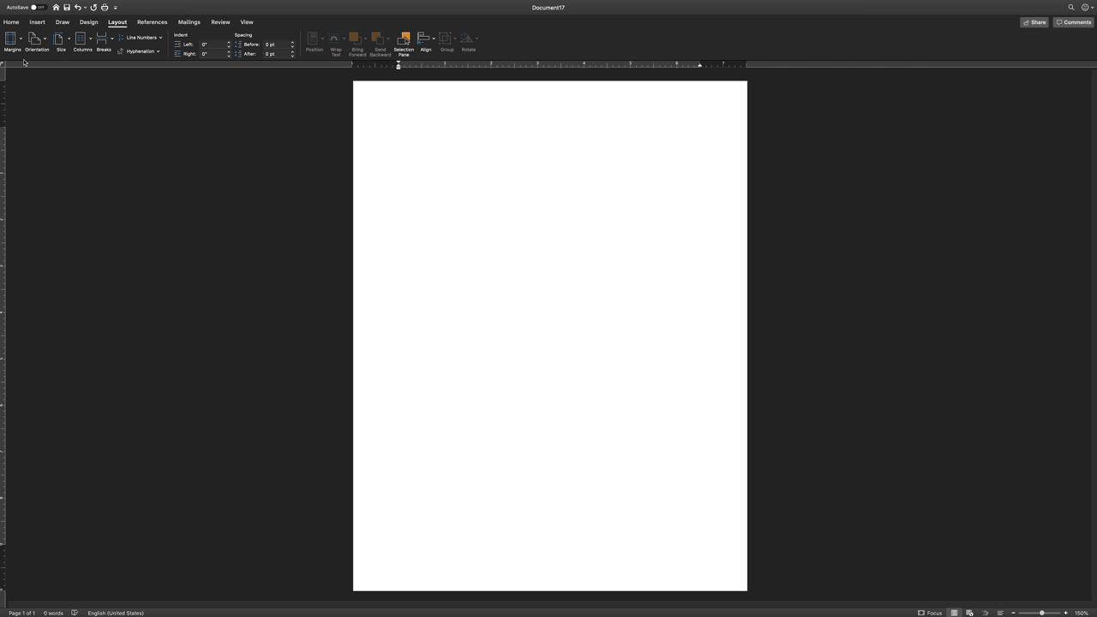
left_click(399, 131)
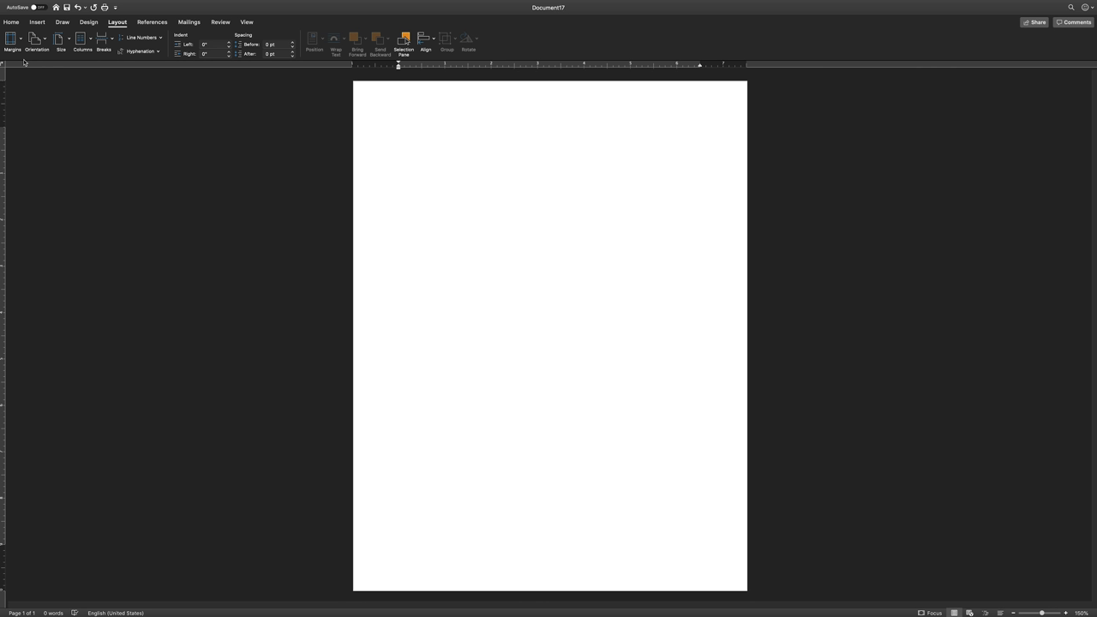
left_click(398, 131)
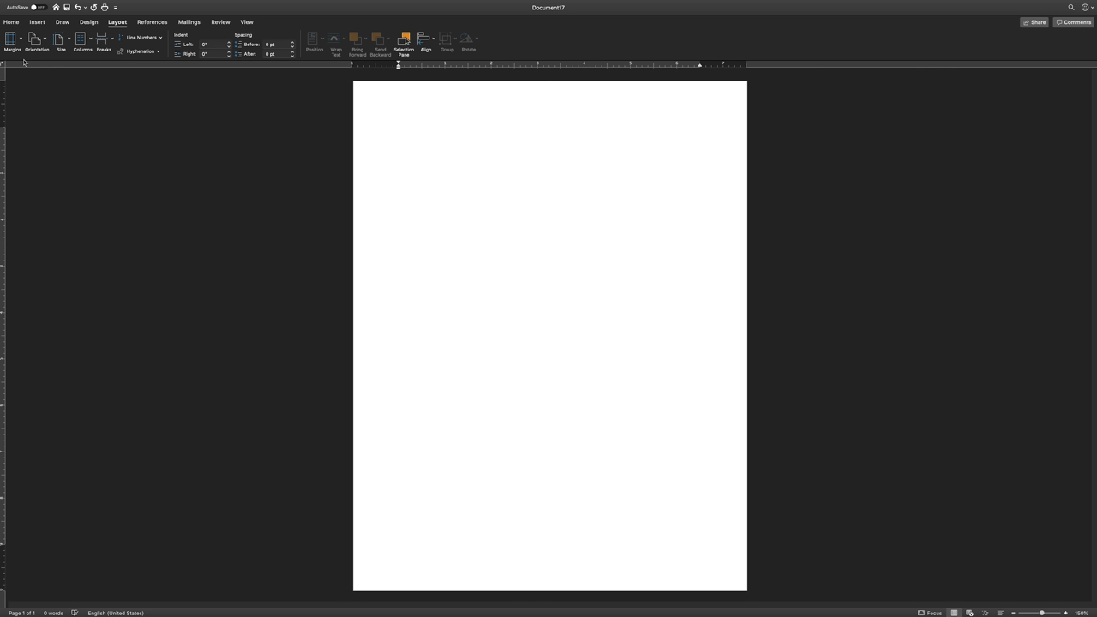
left_click(397, 131)
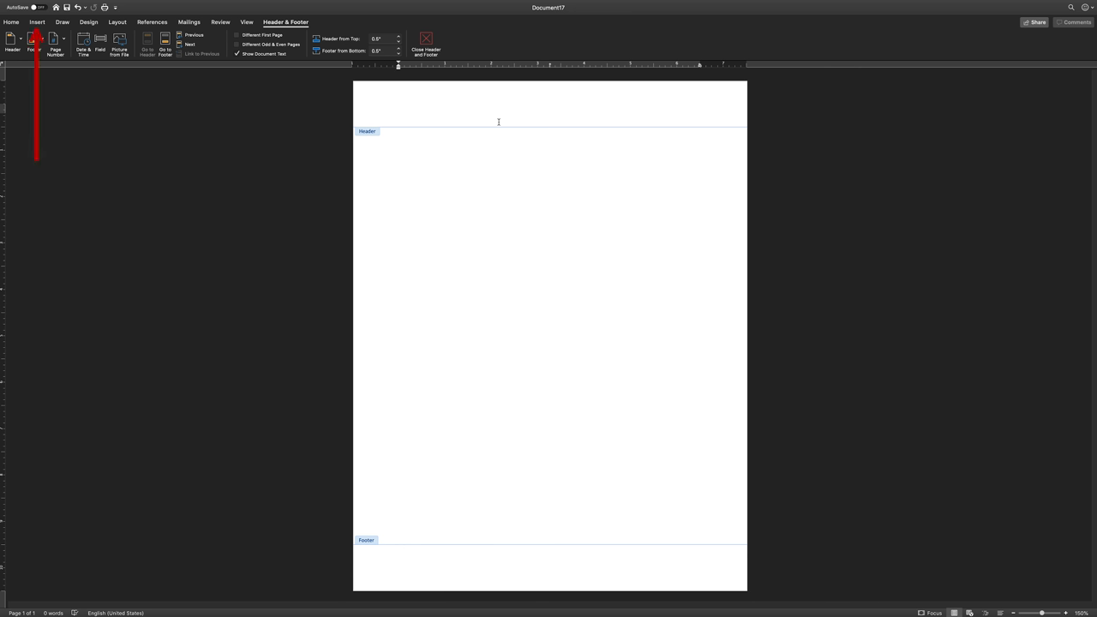
Step: Double-click the top margin to edit the header and footer
left_click(399, 110)
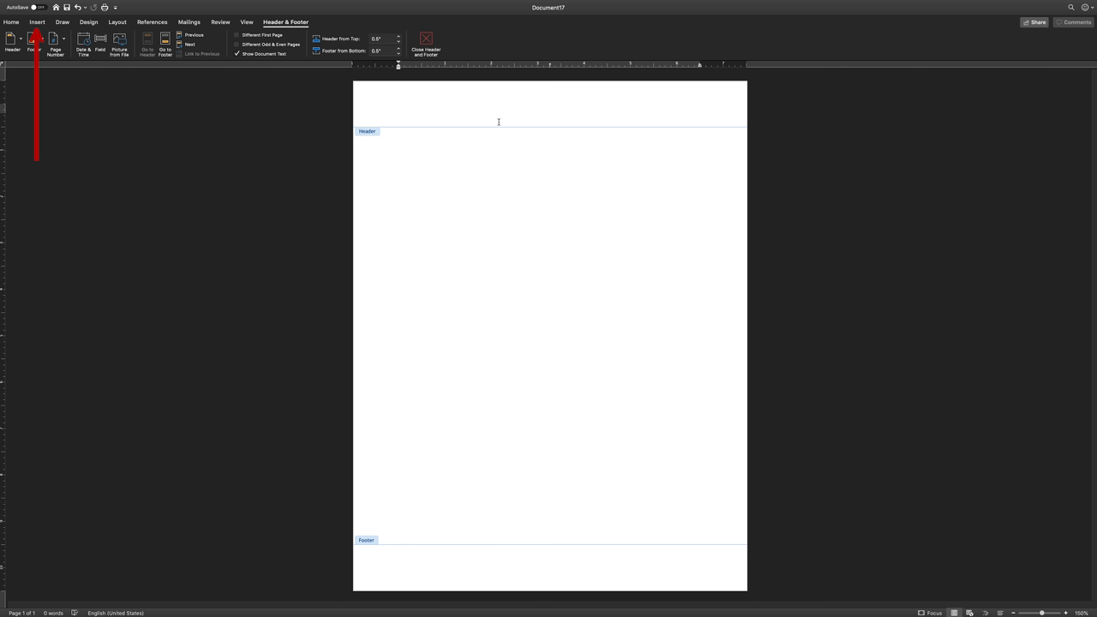
left_click(398, 109)
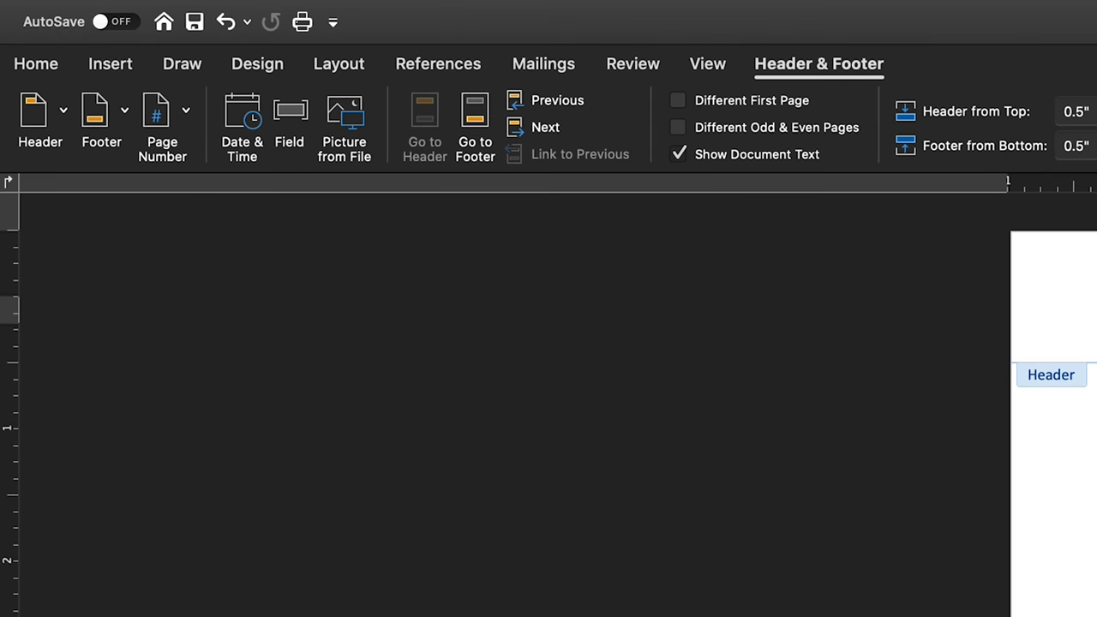
Step: Insert page numbers at top of page, right-aligned, shown on the first page
left_click(185, 110)
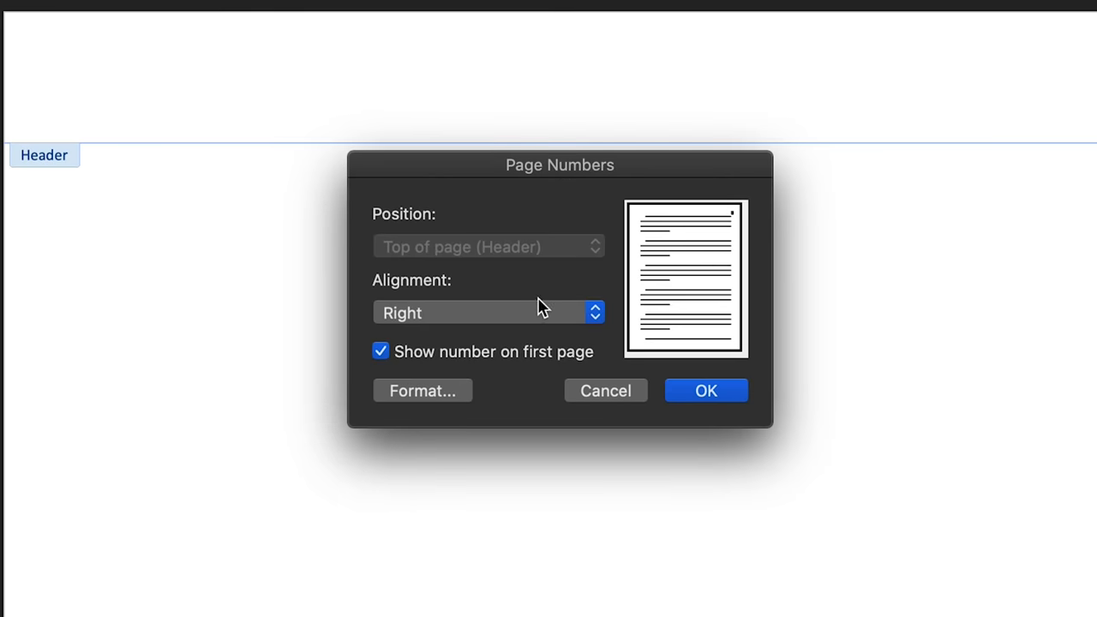
mouse_move(556, 273)
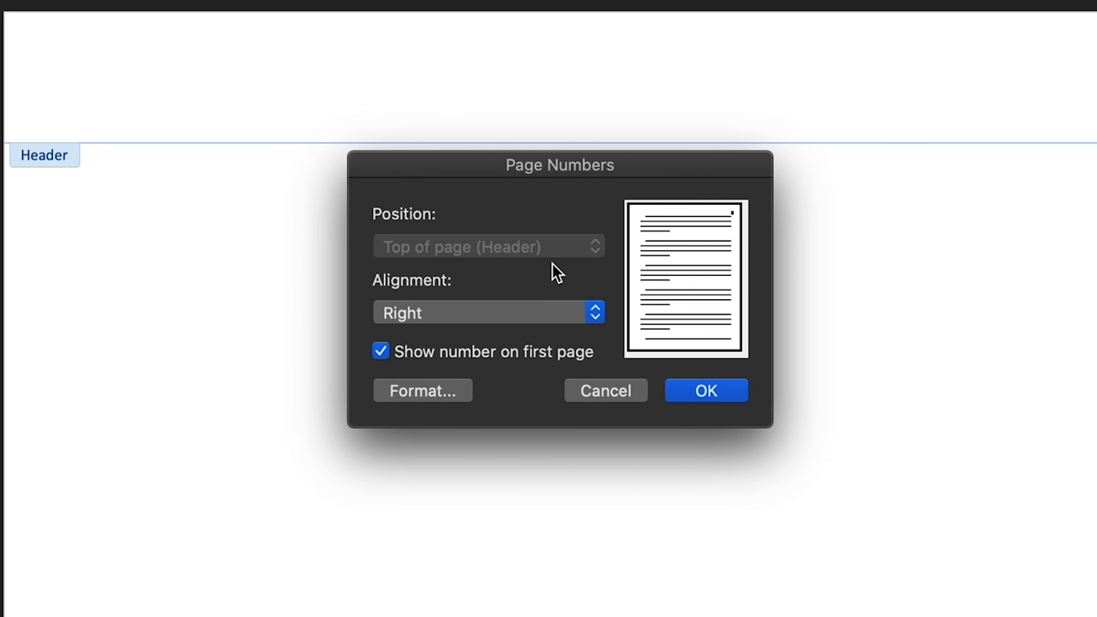
mouse_move(550, 319)
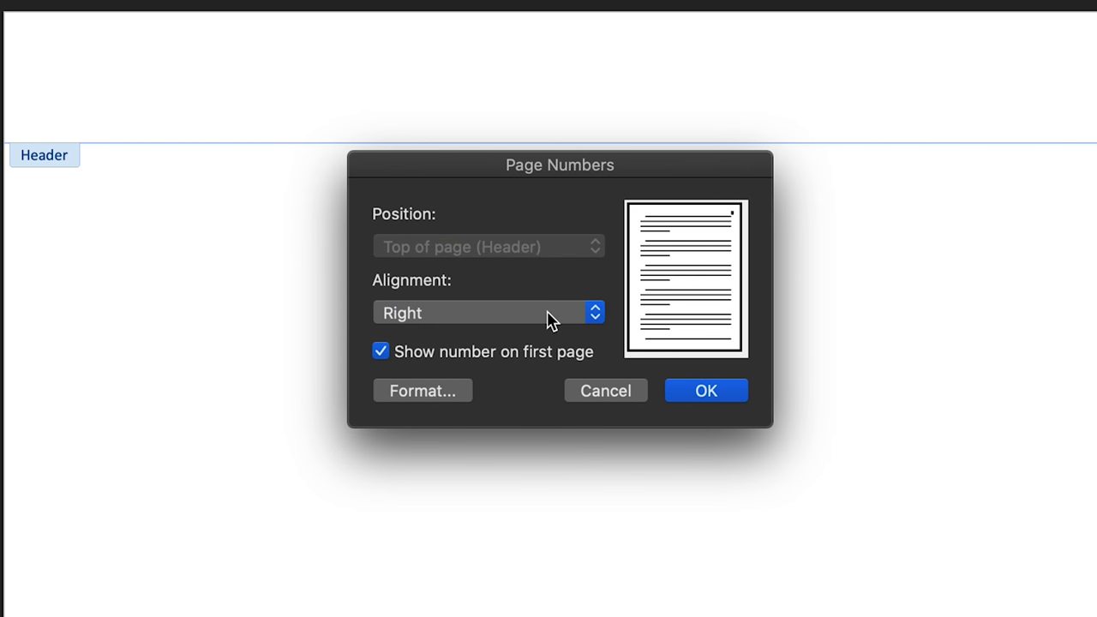
left_click(707, 391)
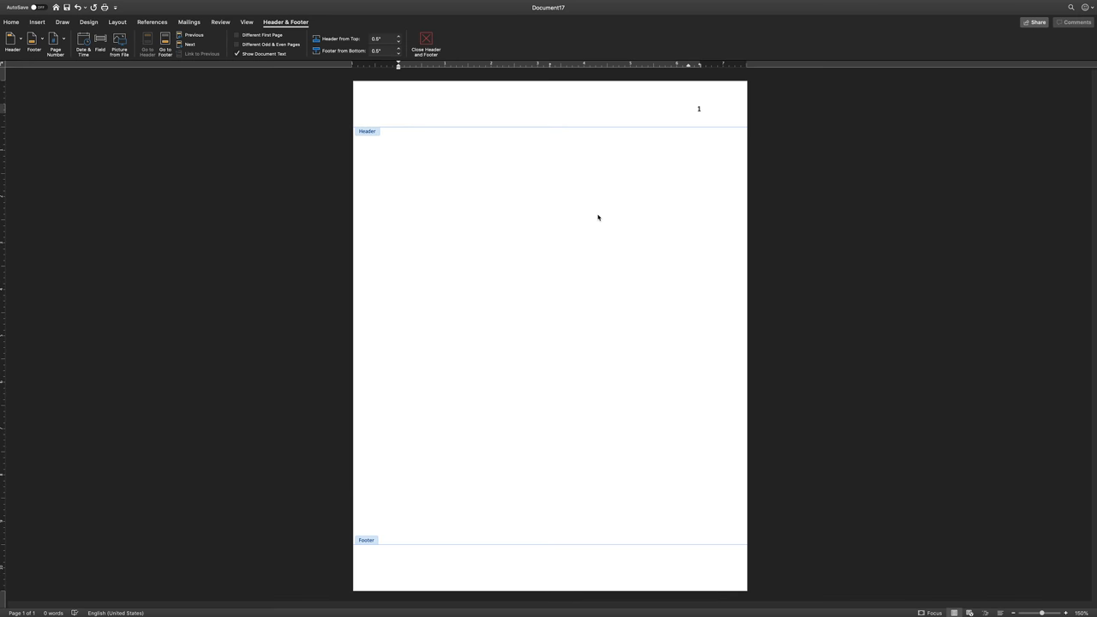
left_click(397, 109)
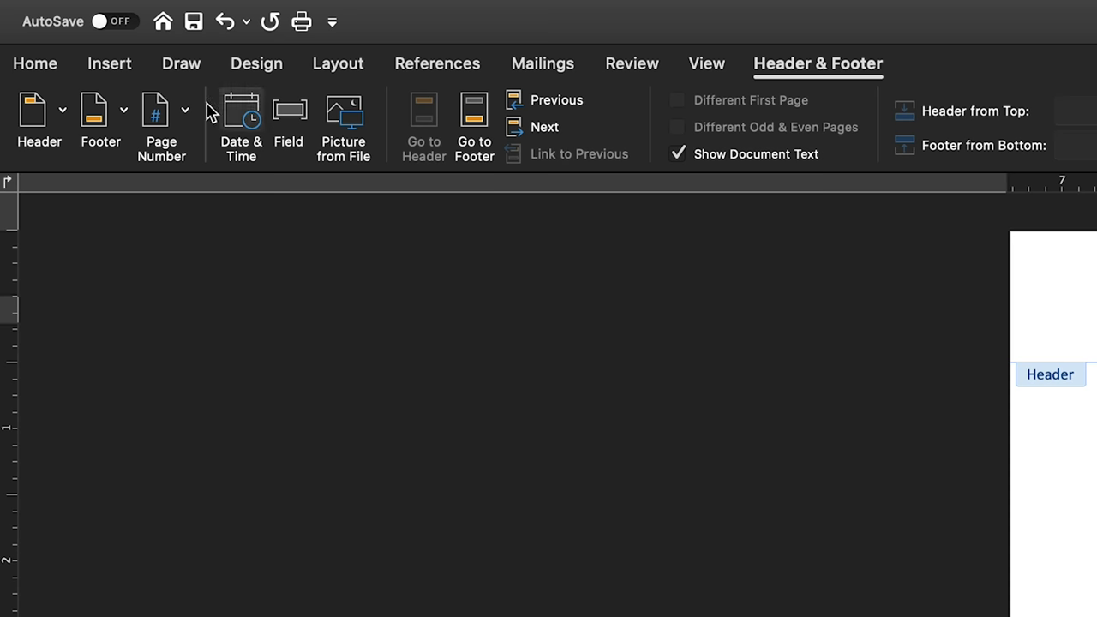
Step: Format the header page number as Times New Roman 12 and close the header
left_click(34, 63)
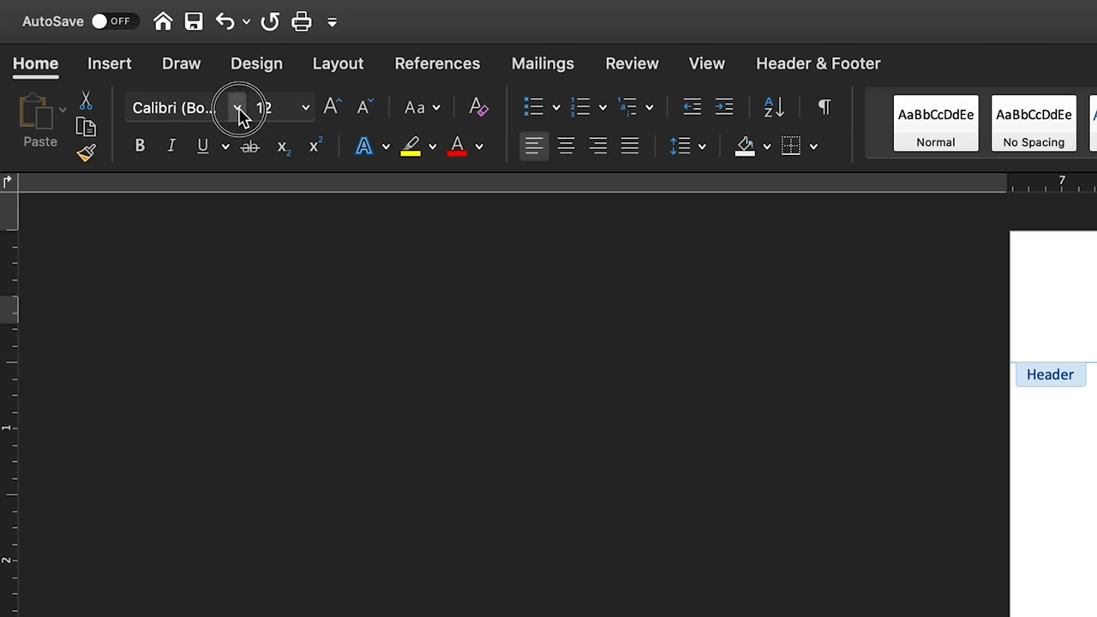
left_click(239, 107)
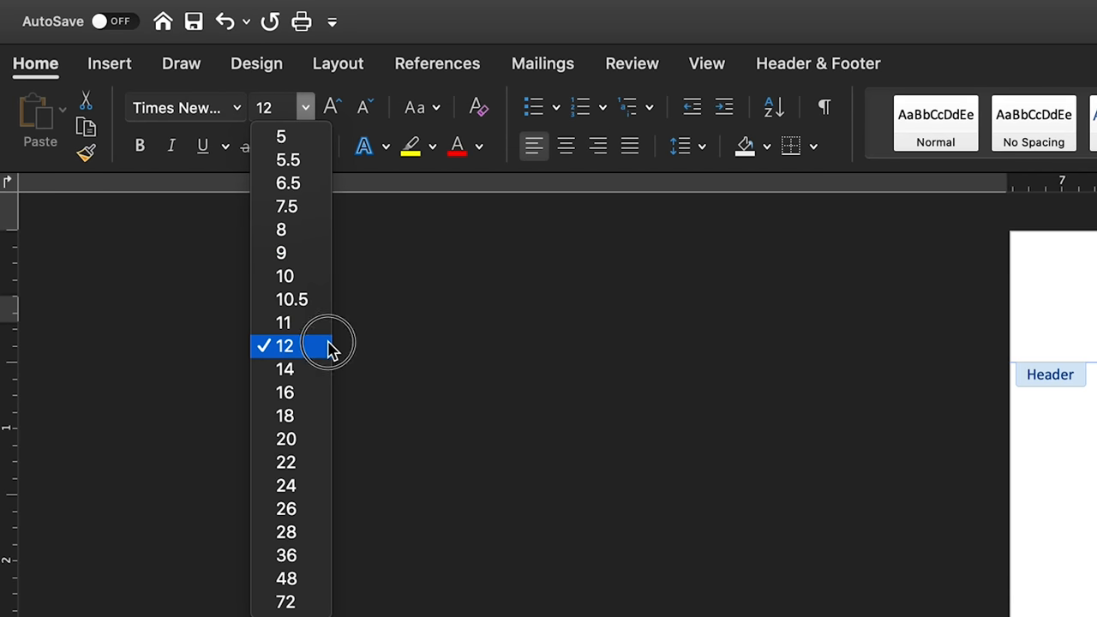
left_click(285, 346)
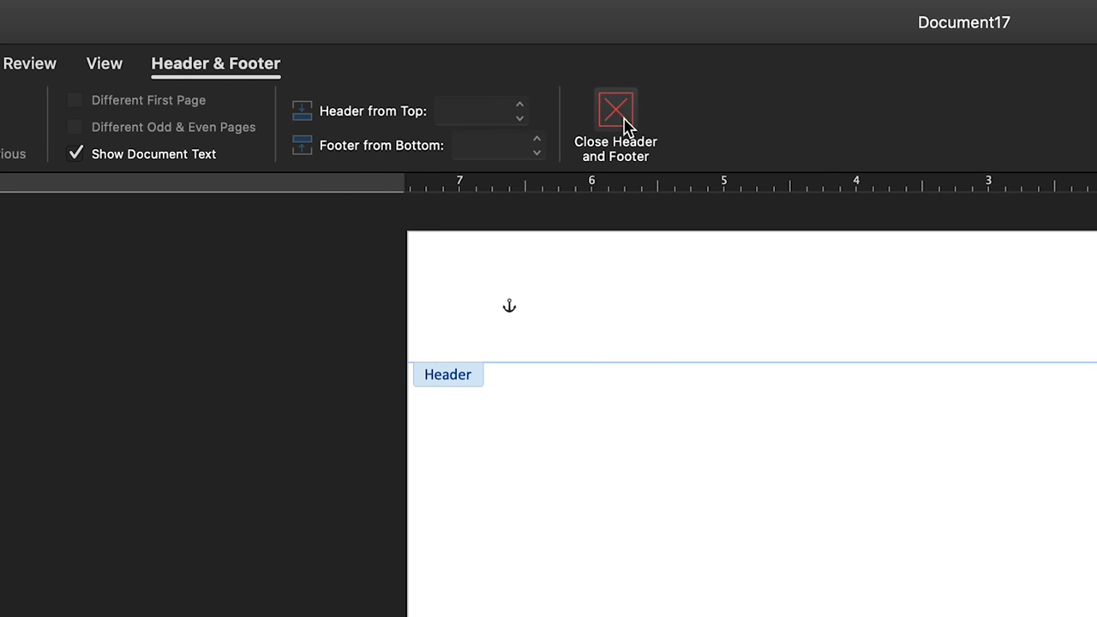
left_click(614, 110)
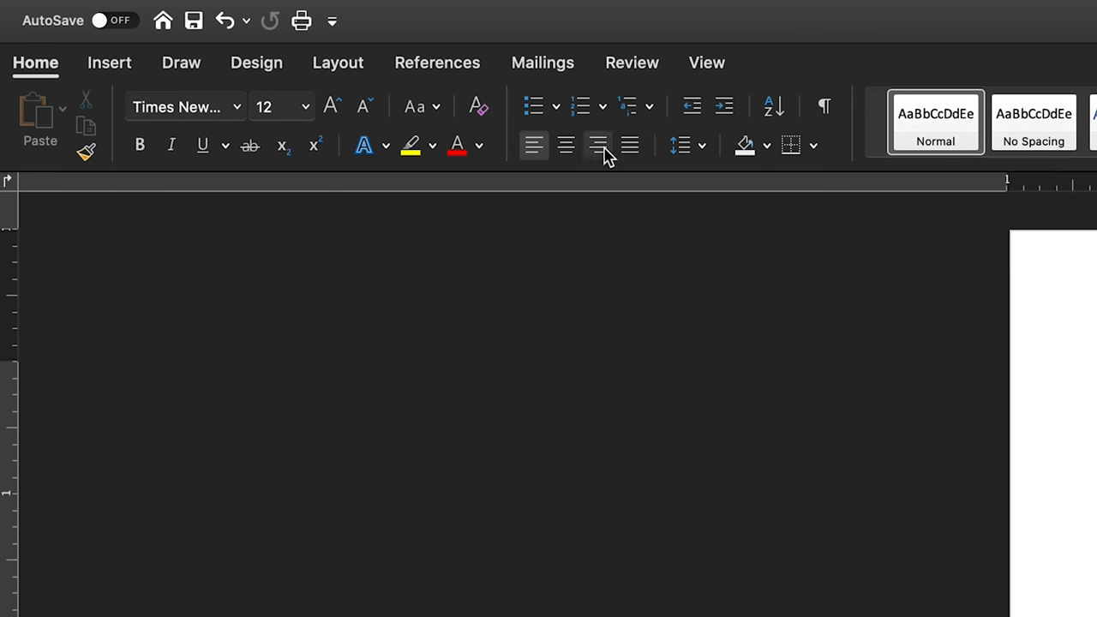
Step: Turn on Center and Bold and place the cursor for the title on page 1
left_click(566, 144)
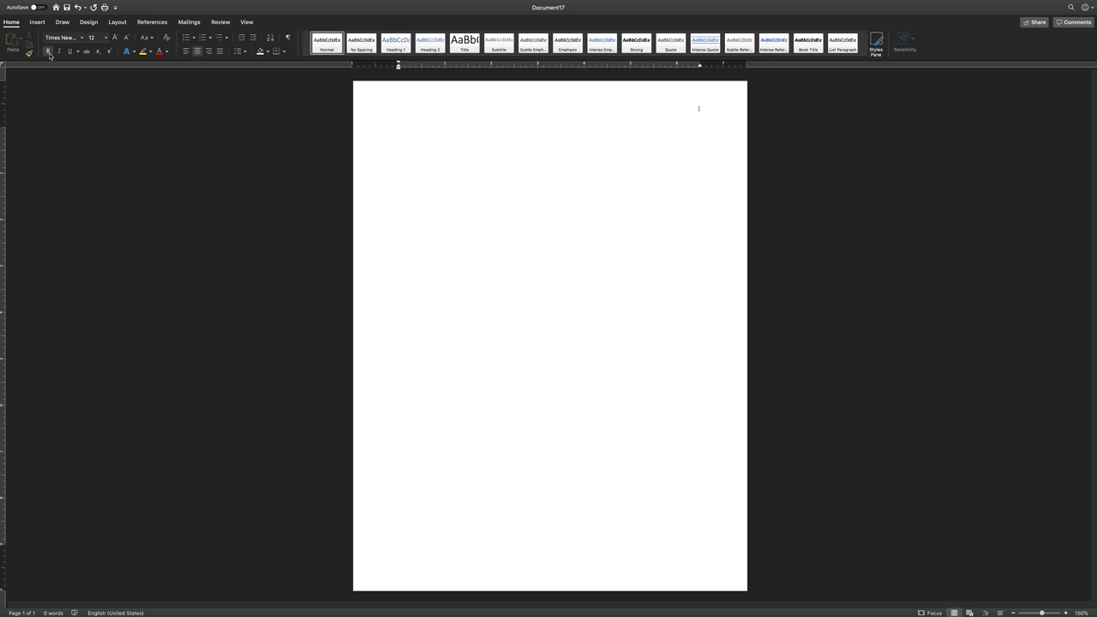
left_click(549, 130)
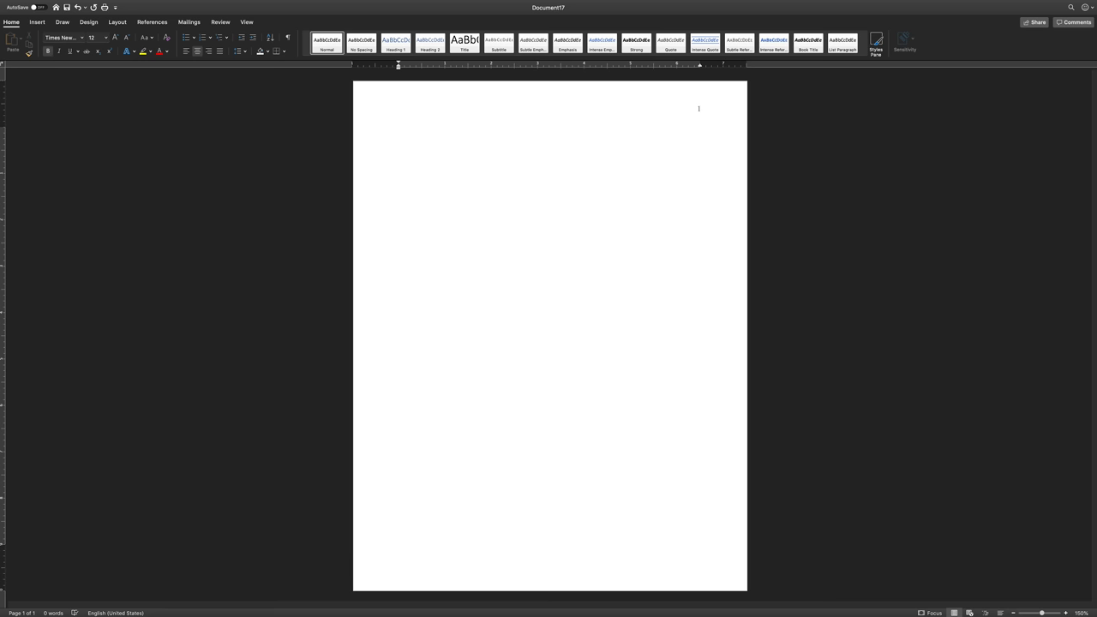
left_click(549, 202)
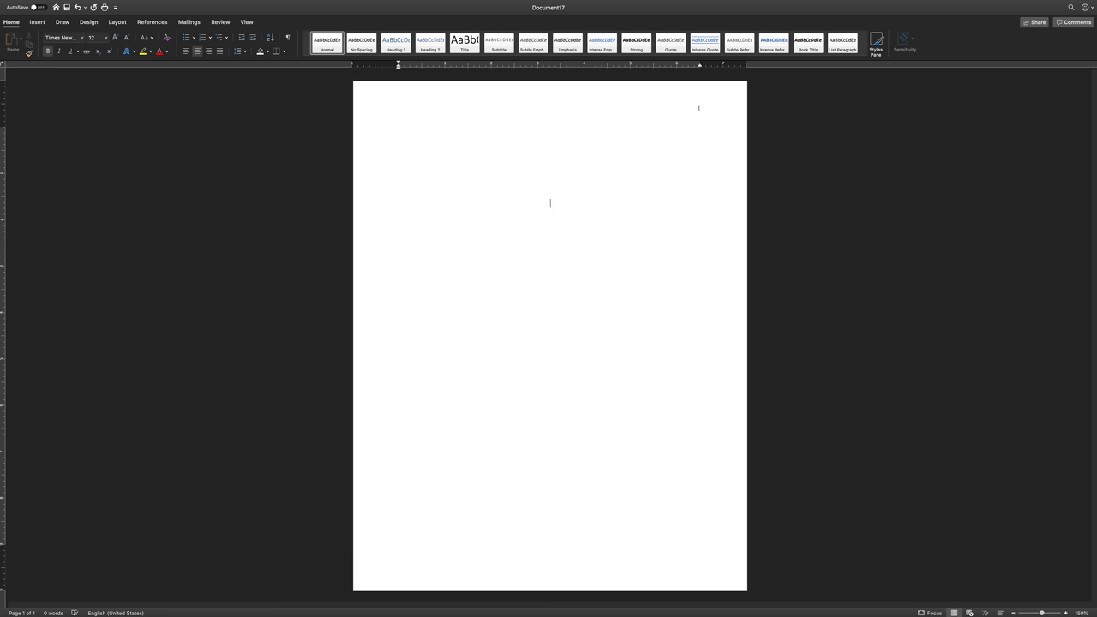
Step: Type the title 'The Effects of Kryptonite on Superman' and start the lines below it
type("The Effects of Kryptonite on Superman")
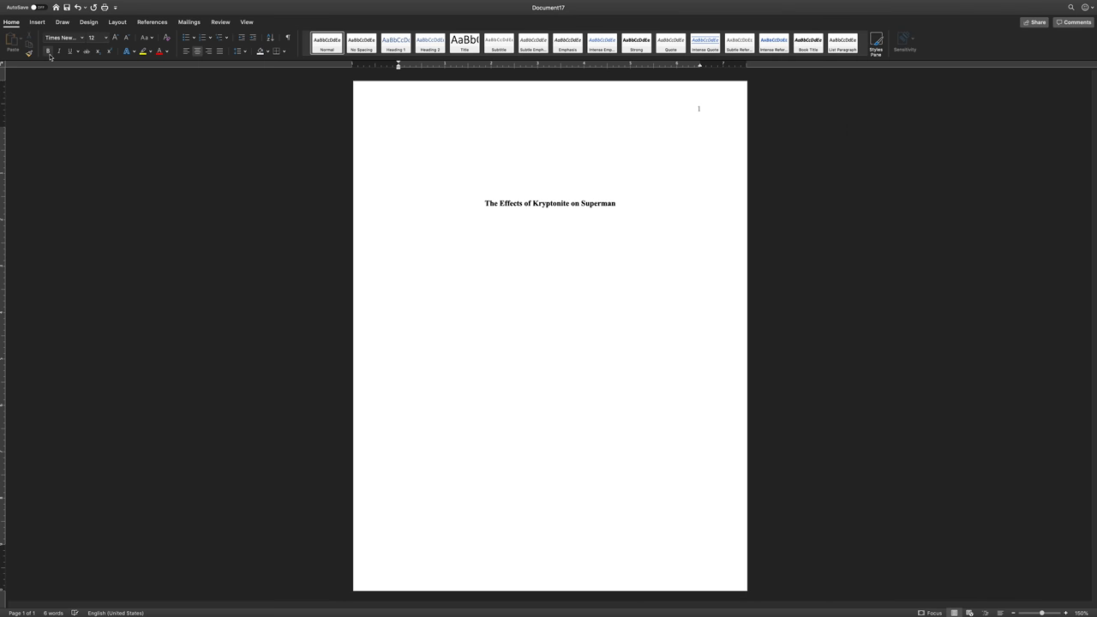
left_click(615, 202)
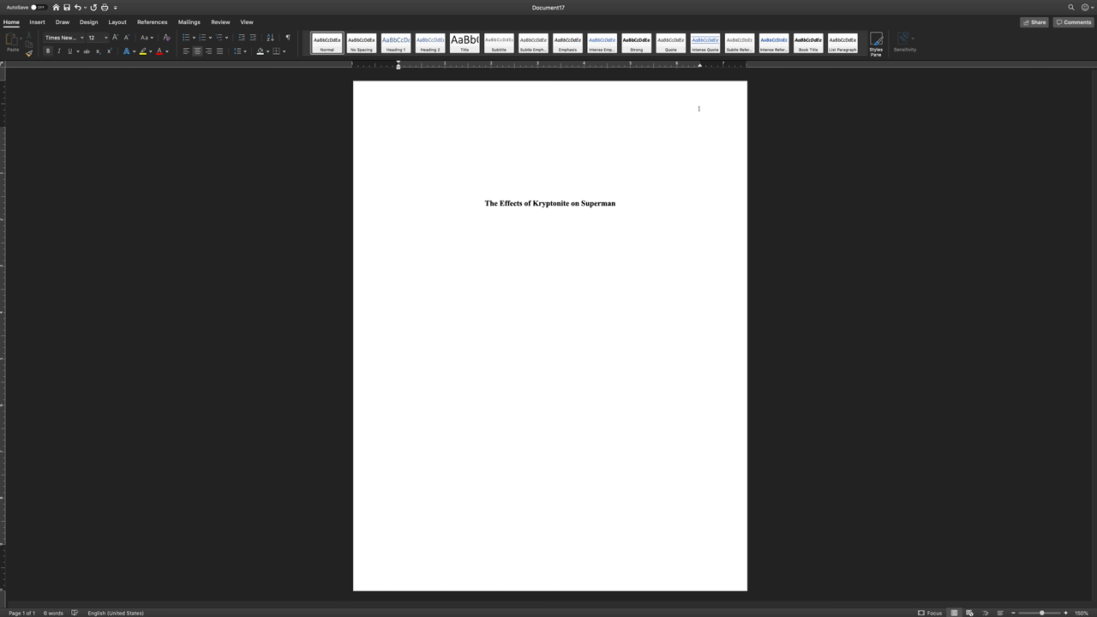
left_click(550, 238)
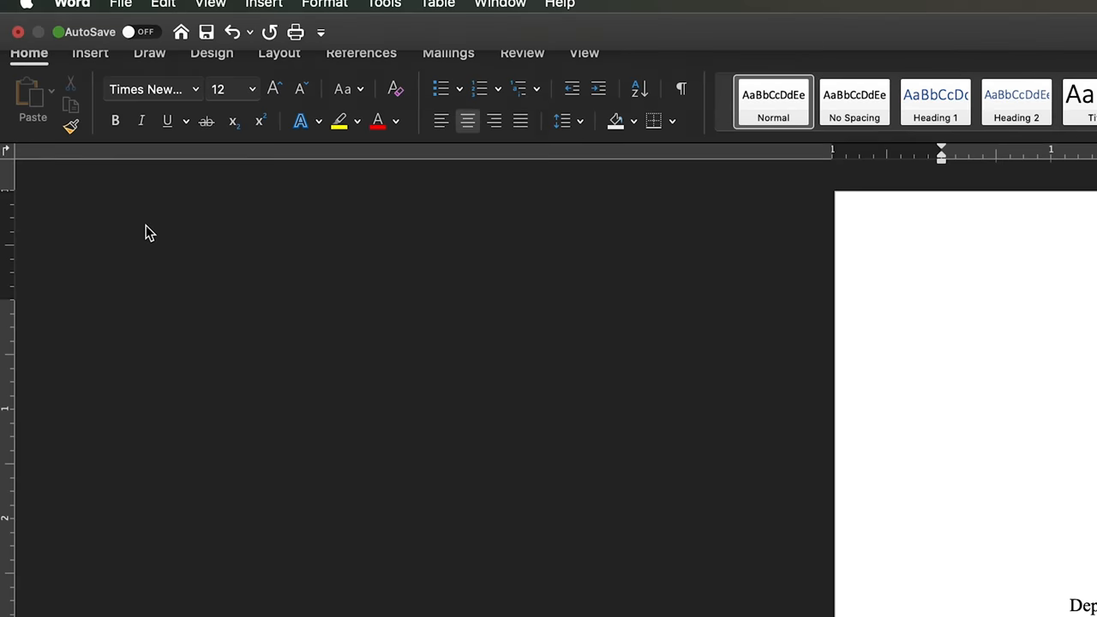
Step: Insert a page break to start page 2 and return to Home
left_click(89, 52)
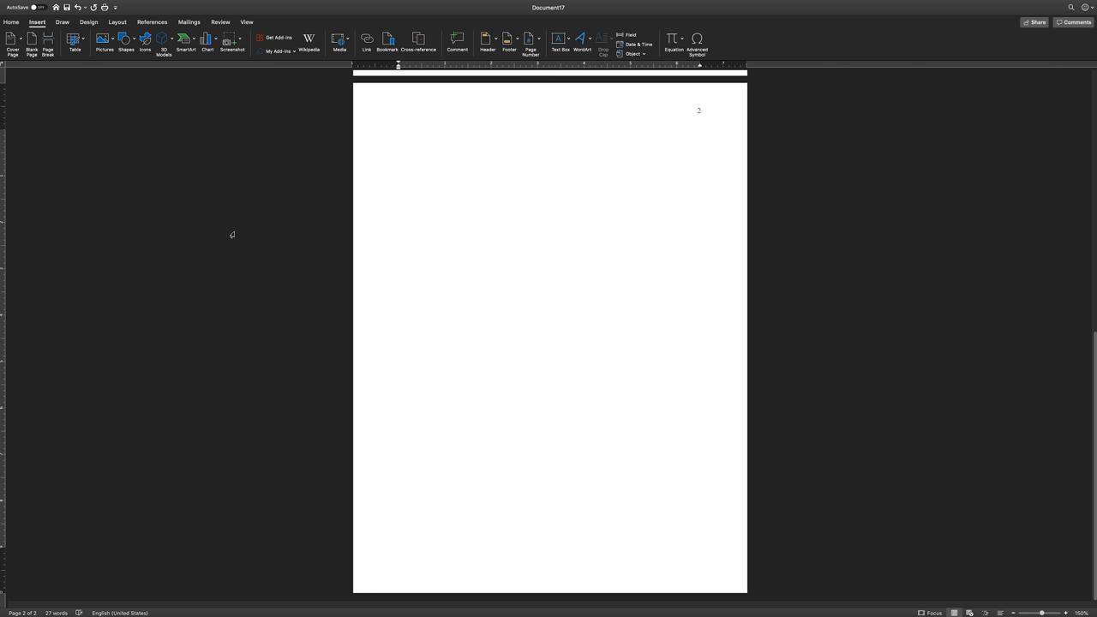
left_click(550, 134)
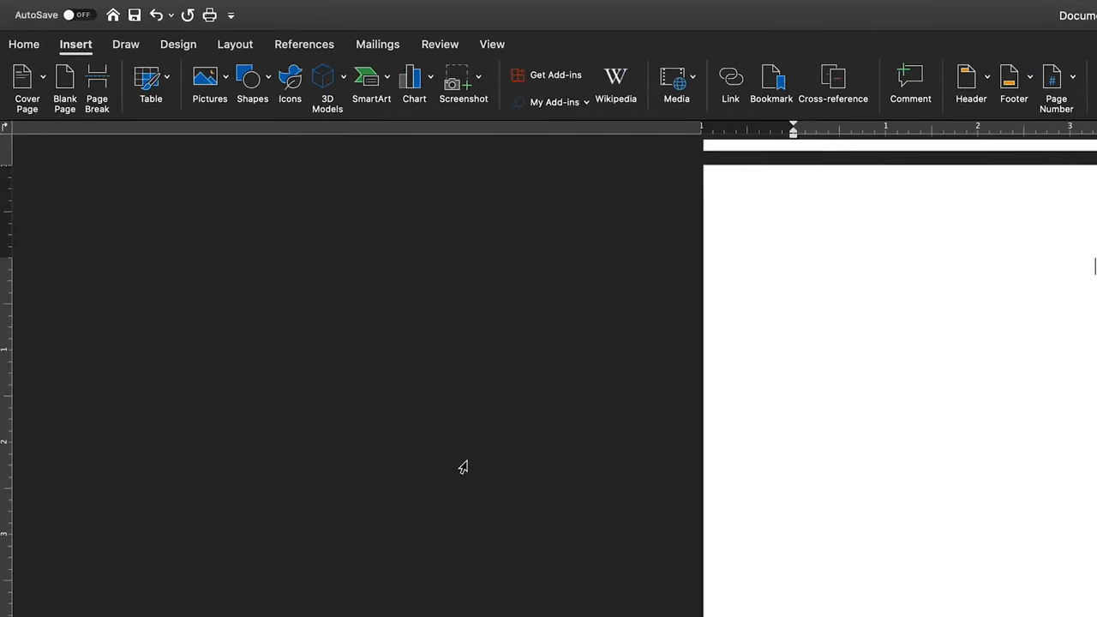
left_click(24, 44)
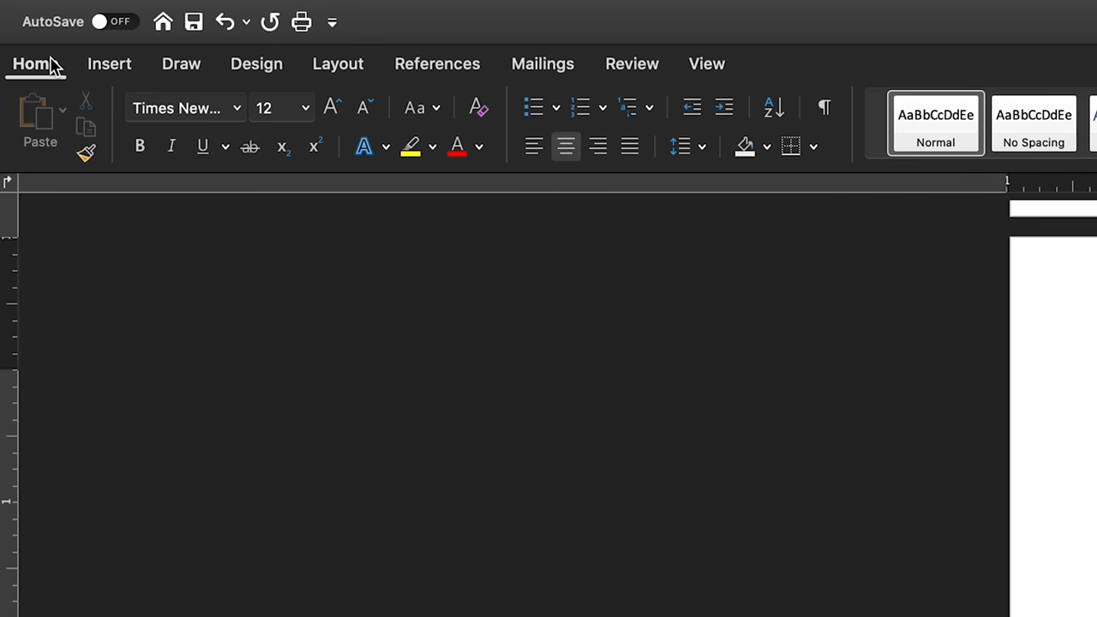